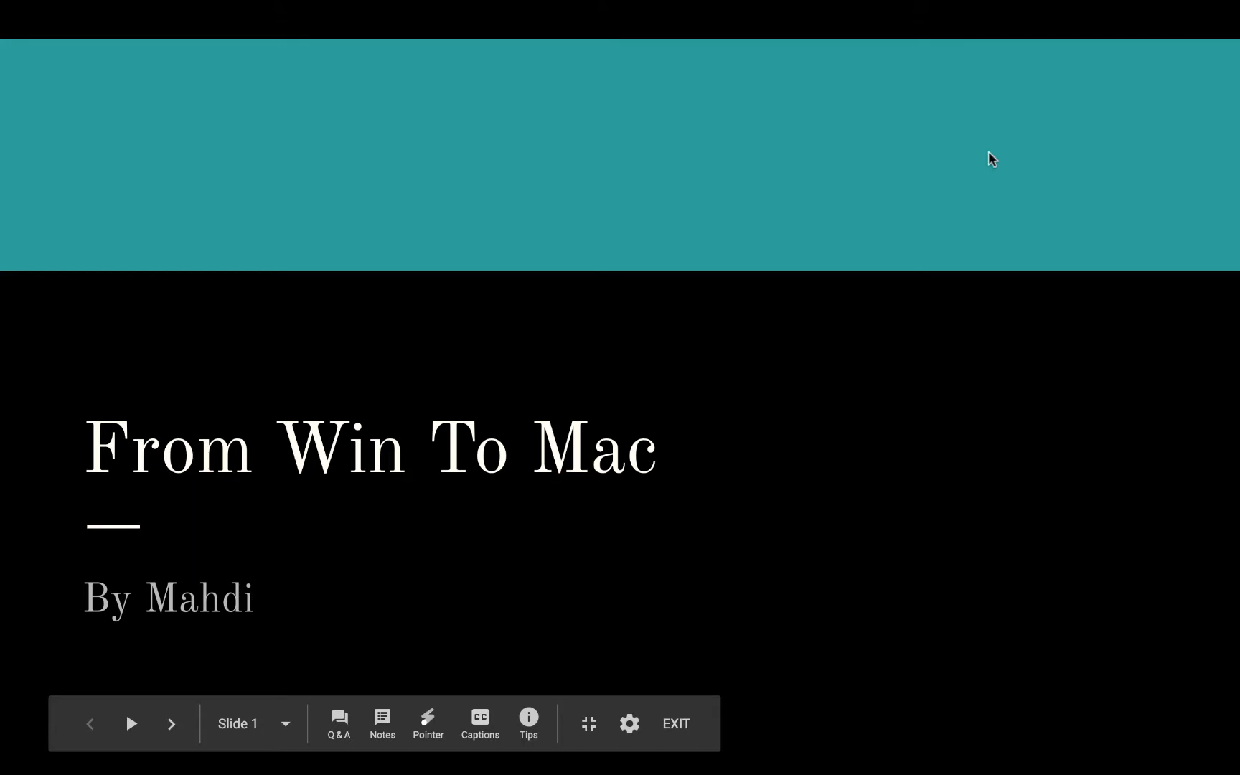
# Leave the slideshow and select slide 4, Right Click, in the filmstrip
pyautogui.click(674, 723)
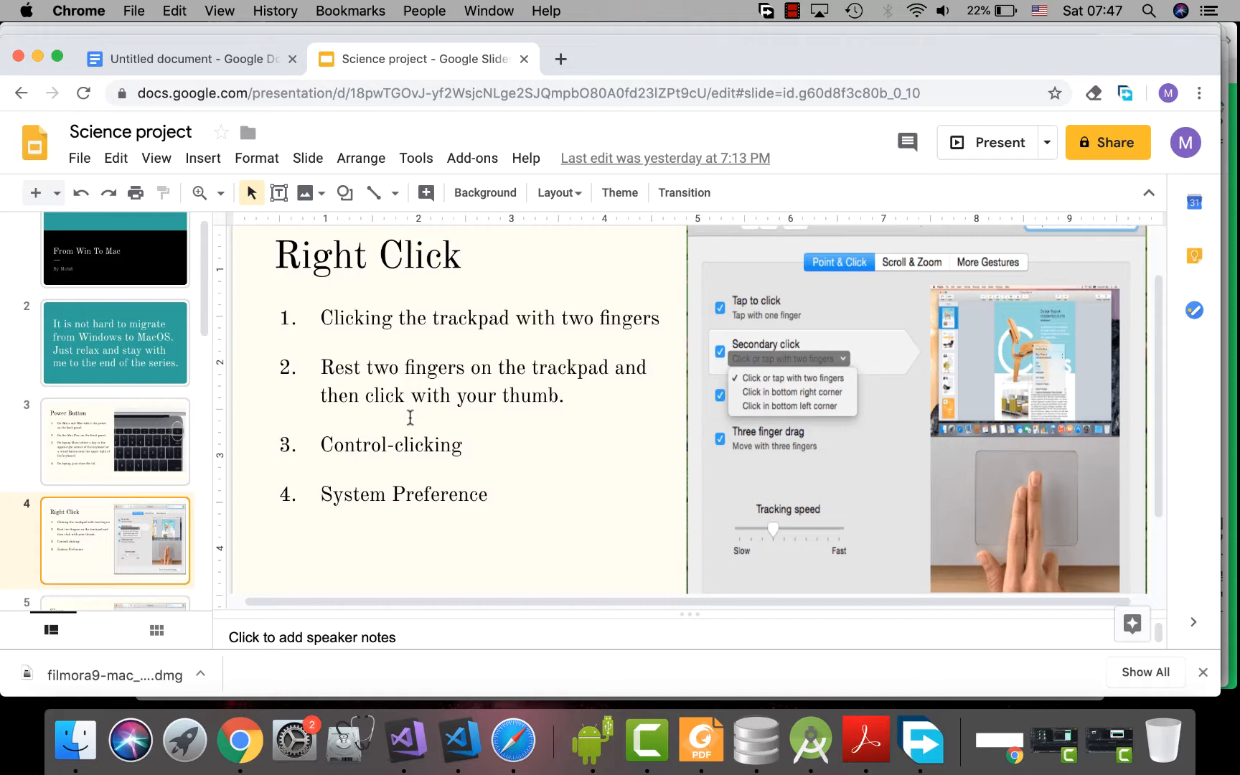
pyautogui.moveTo(434, 340)
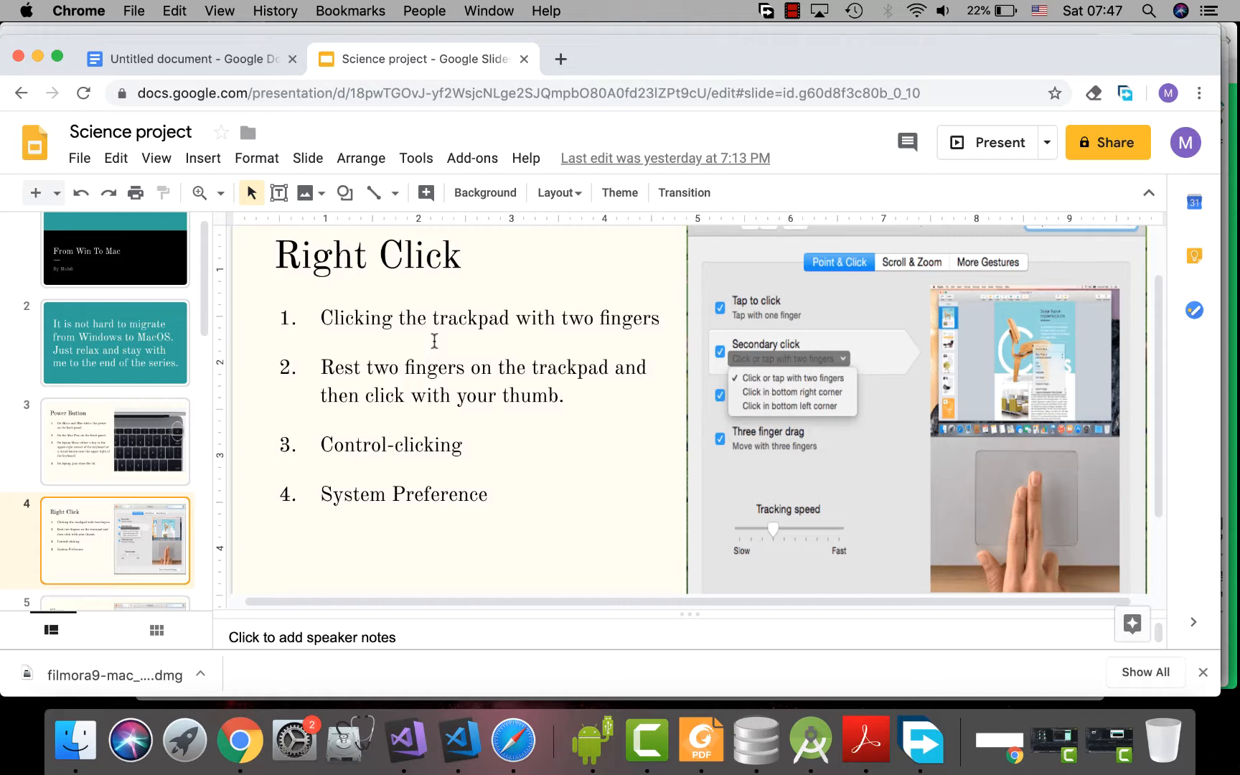
pyautogui.moveTo(267, 298)
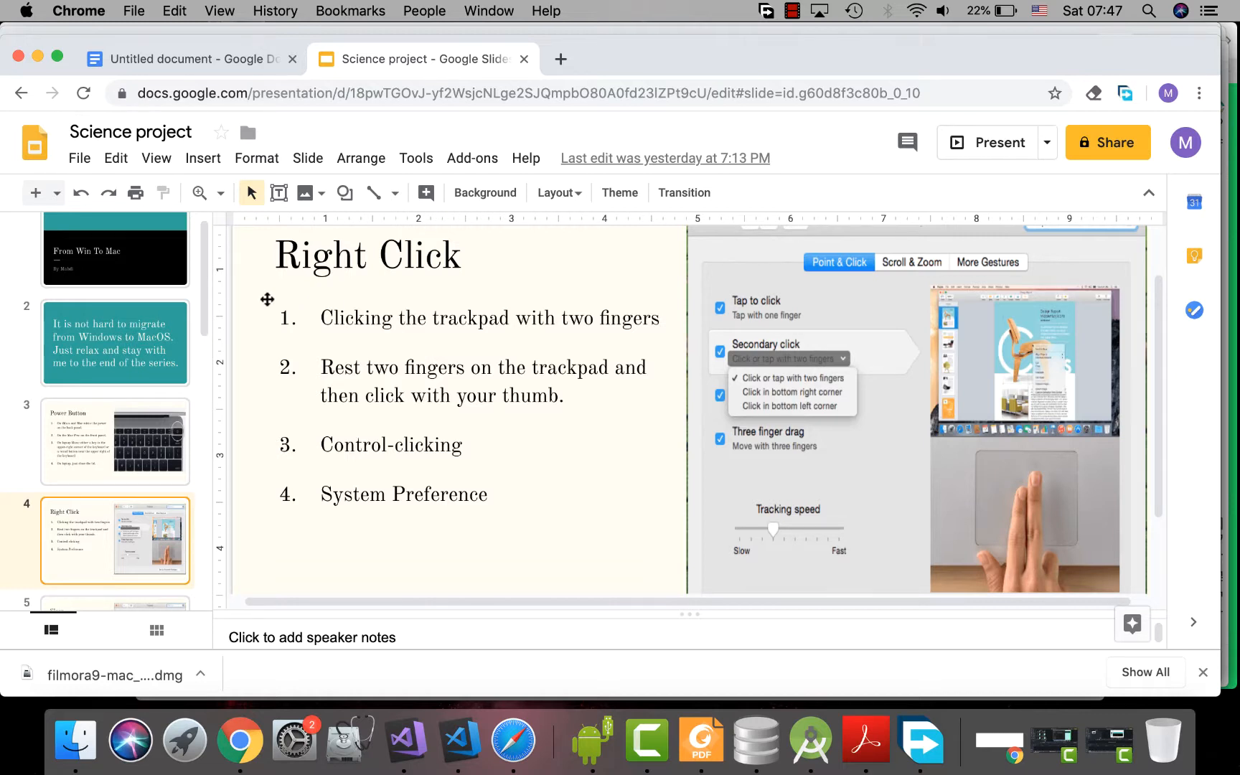
pyautogui.moveTo(20, 17)
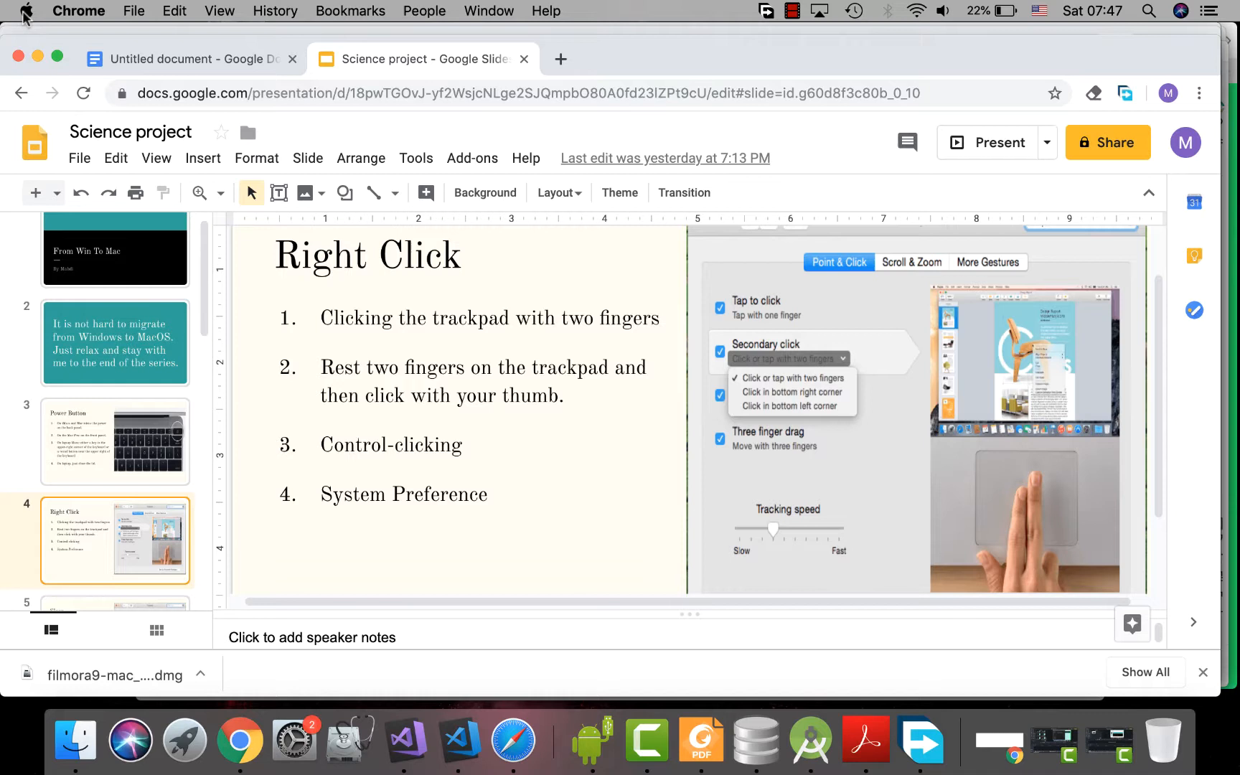
# Choose System Preferences from the Apple menu to show all preference categories
pyautogui.click(24, 10)
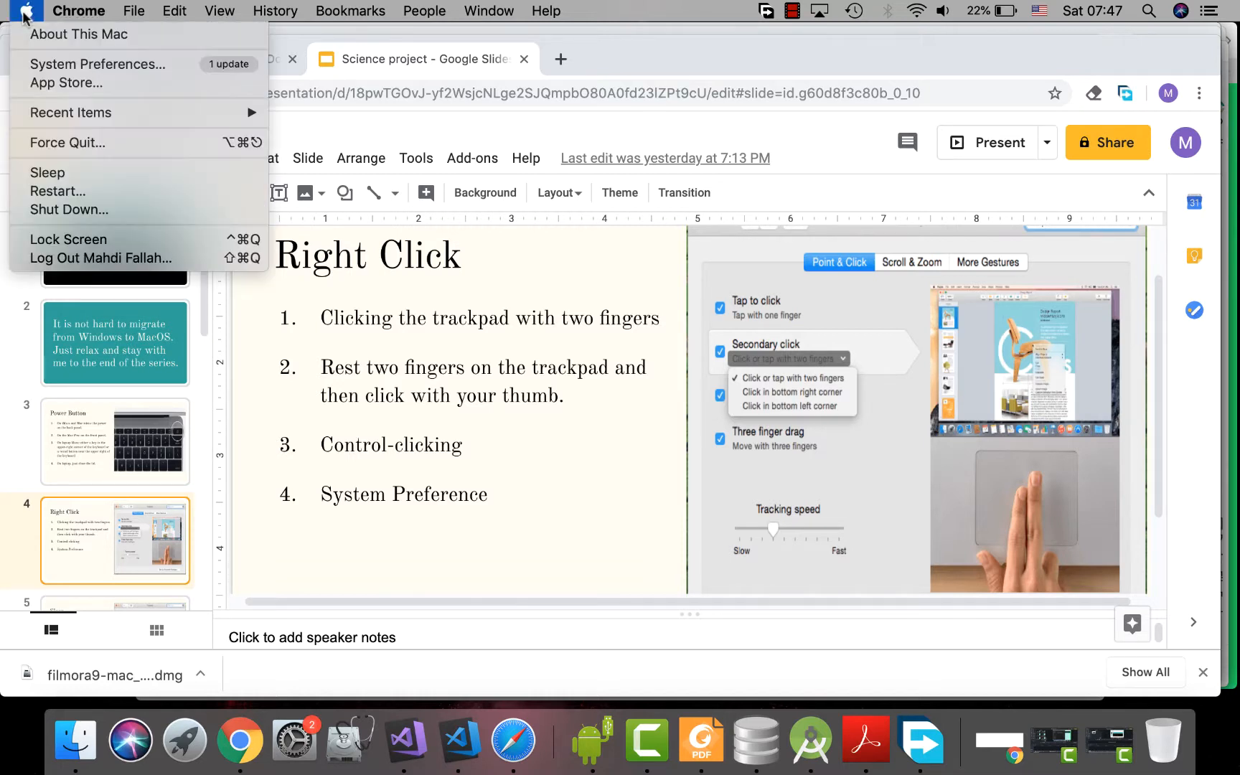
pyautogui.moveTo(96, 65)
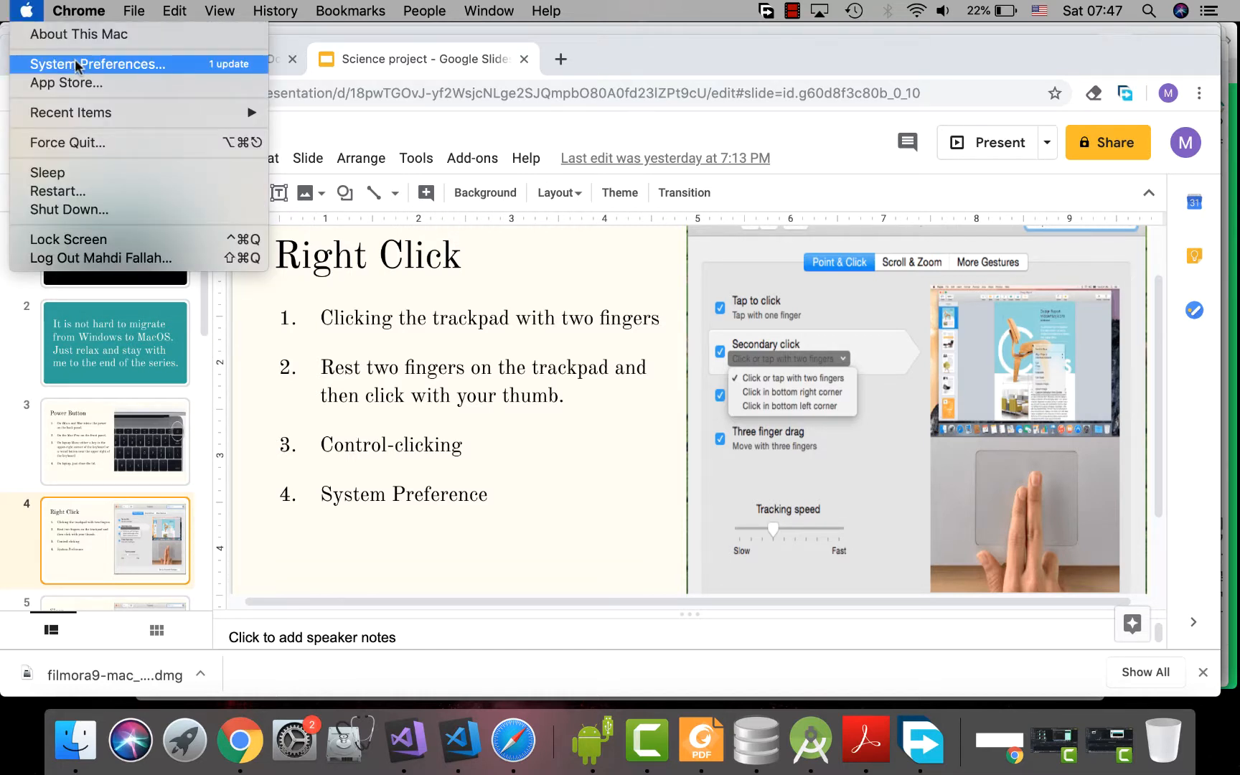
pyautogui.click(96, 64)
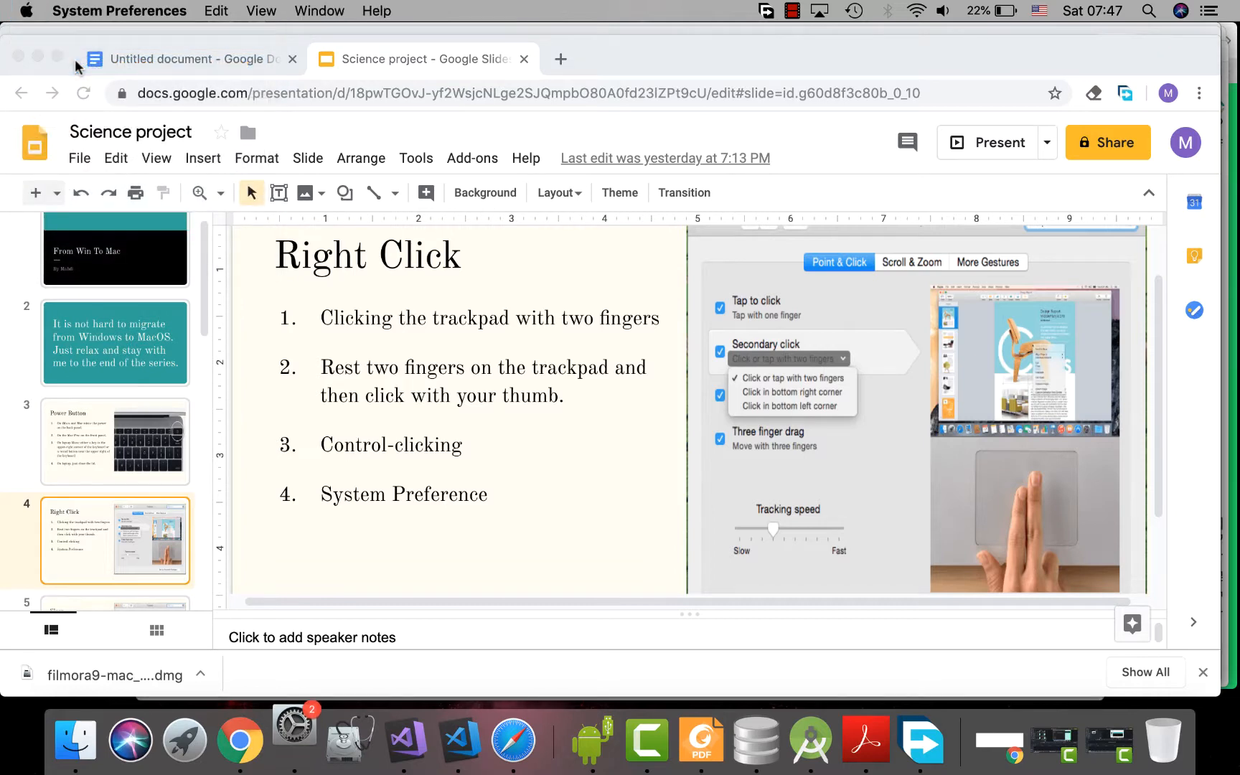
pyautogui.click(293, 739)
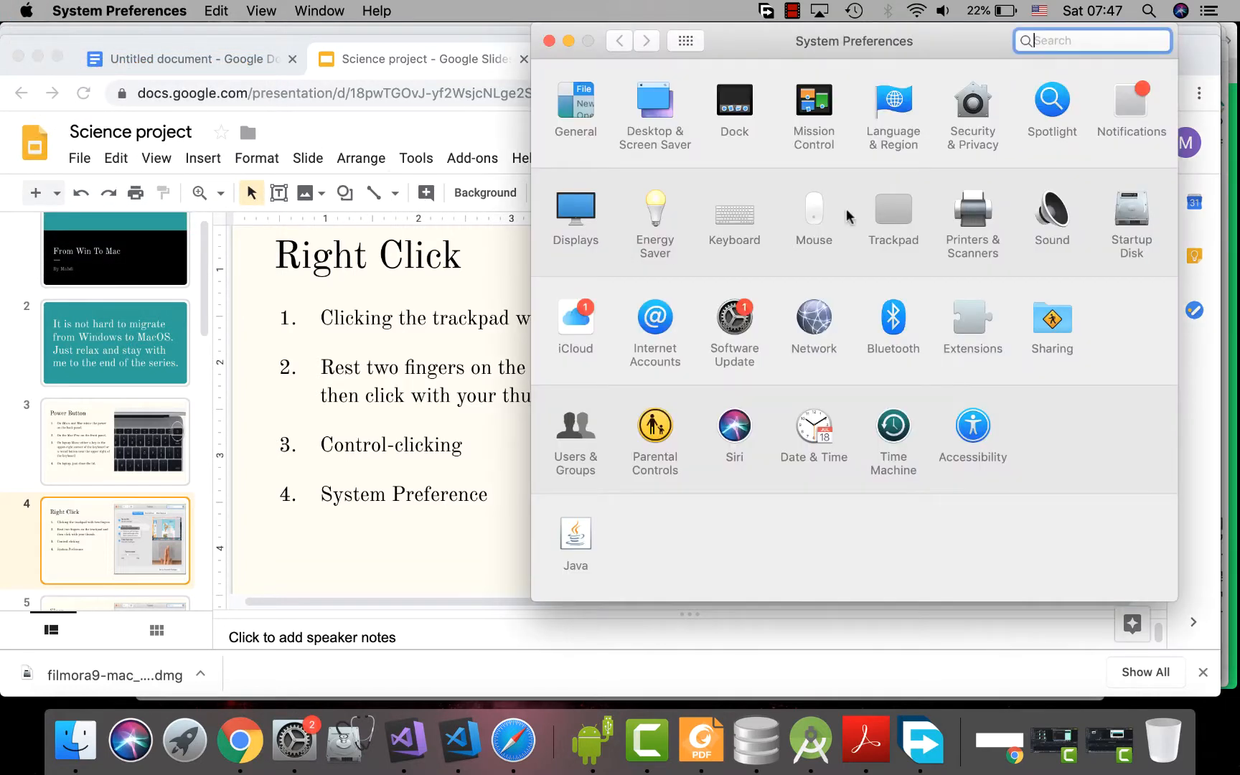
# In Trackpad settings, set Secondary click to bottom right, then bottom left, then back to two fingers
pyautogui.click(893, 214)
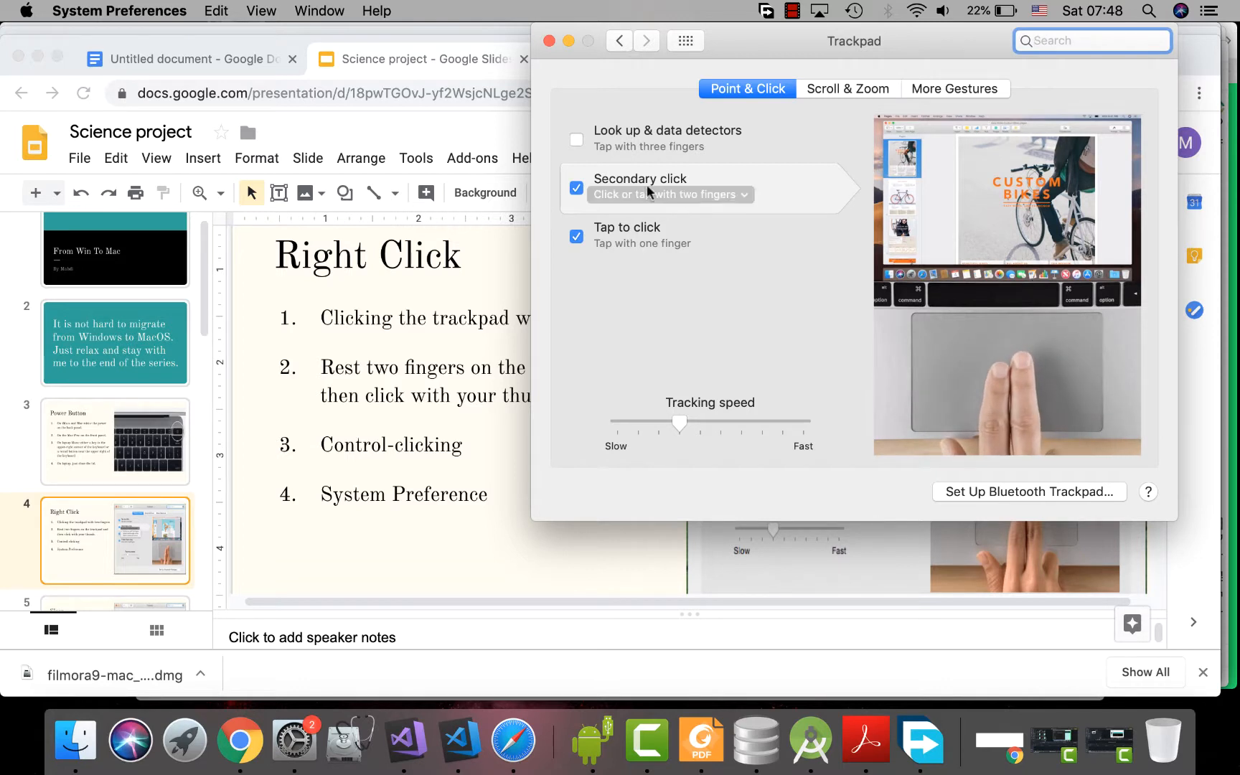
pyautogui.click(669, 195)
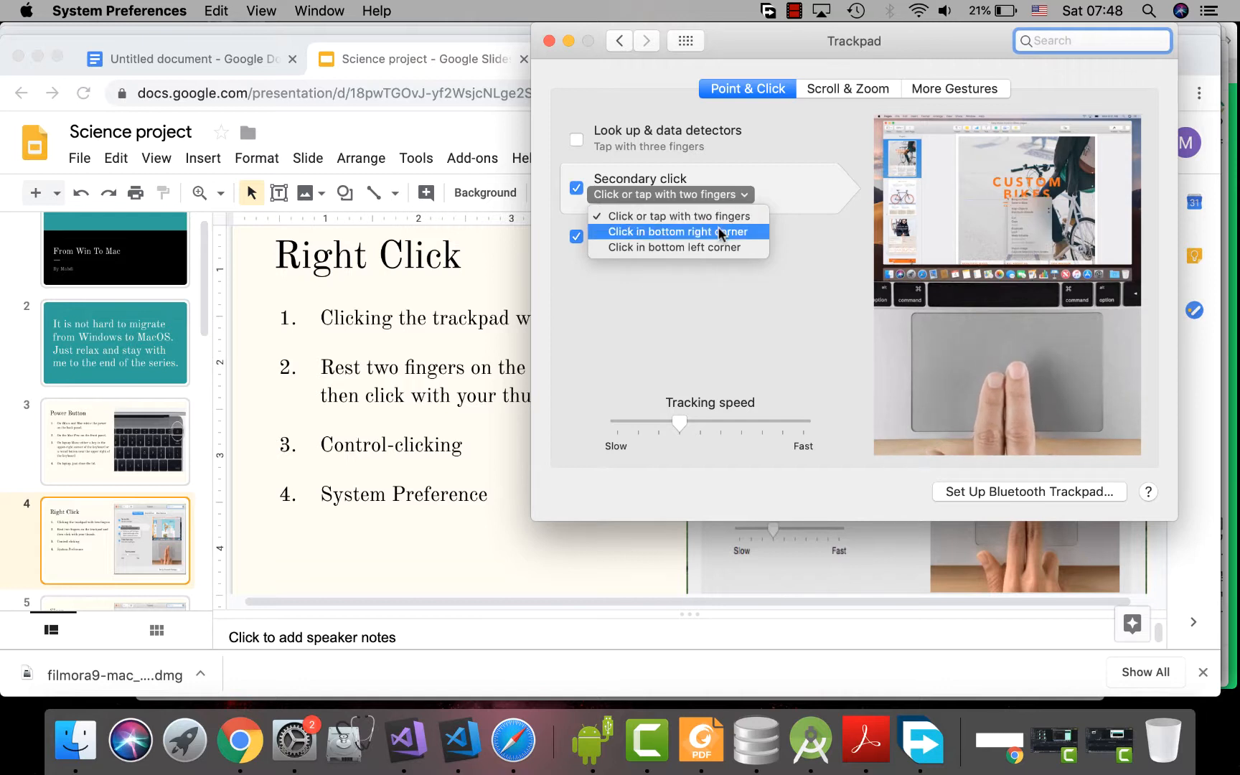
pyautogui.click(673, 231)
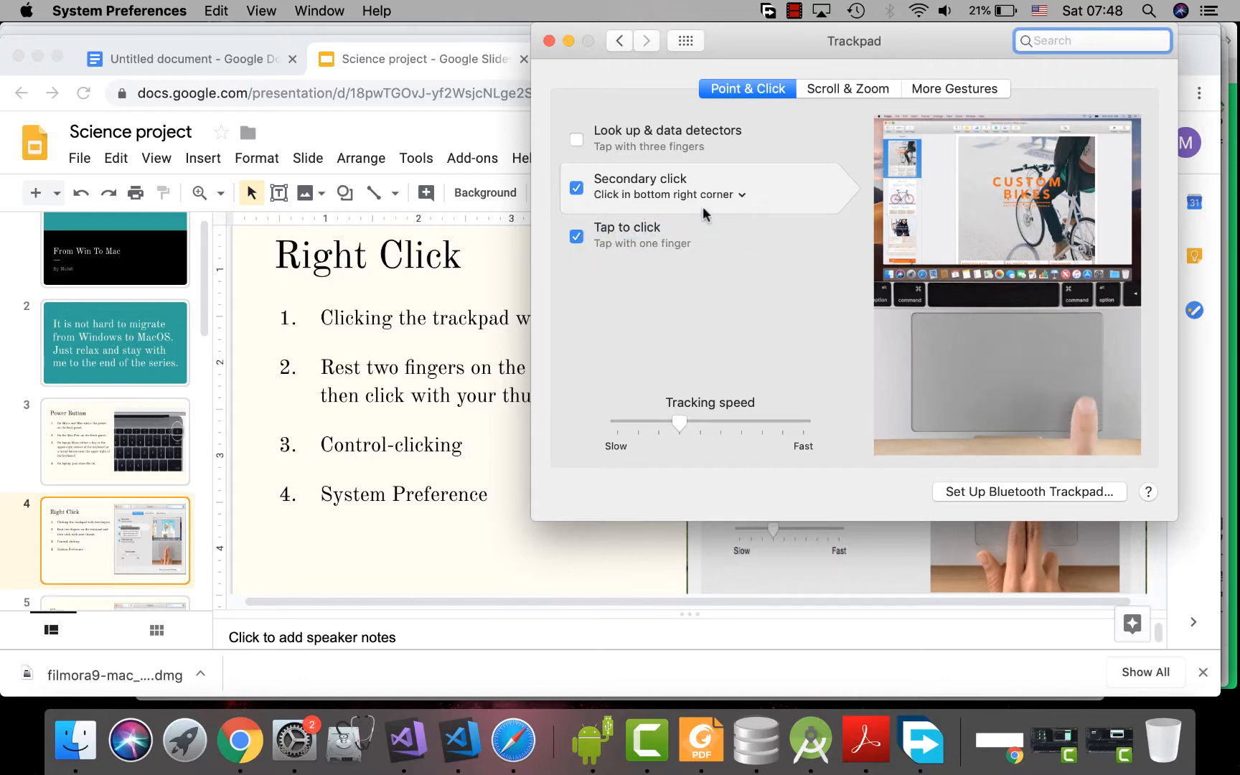
pyautogui.click(669, 195)
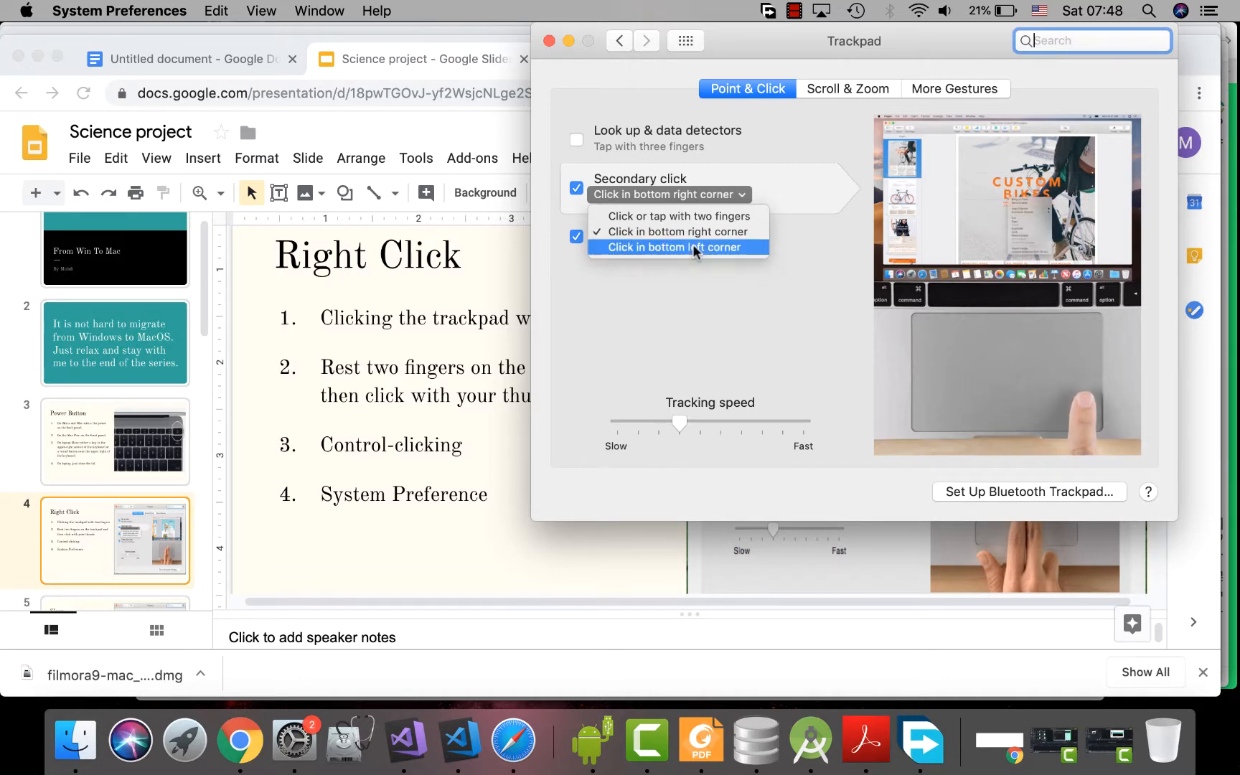
pyautogui.click(676, 246)
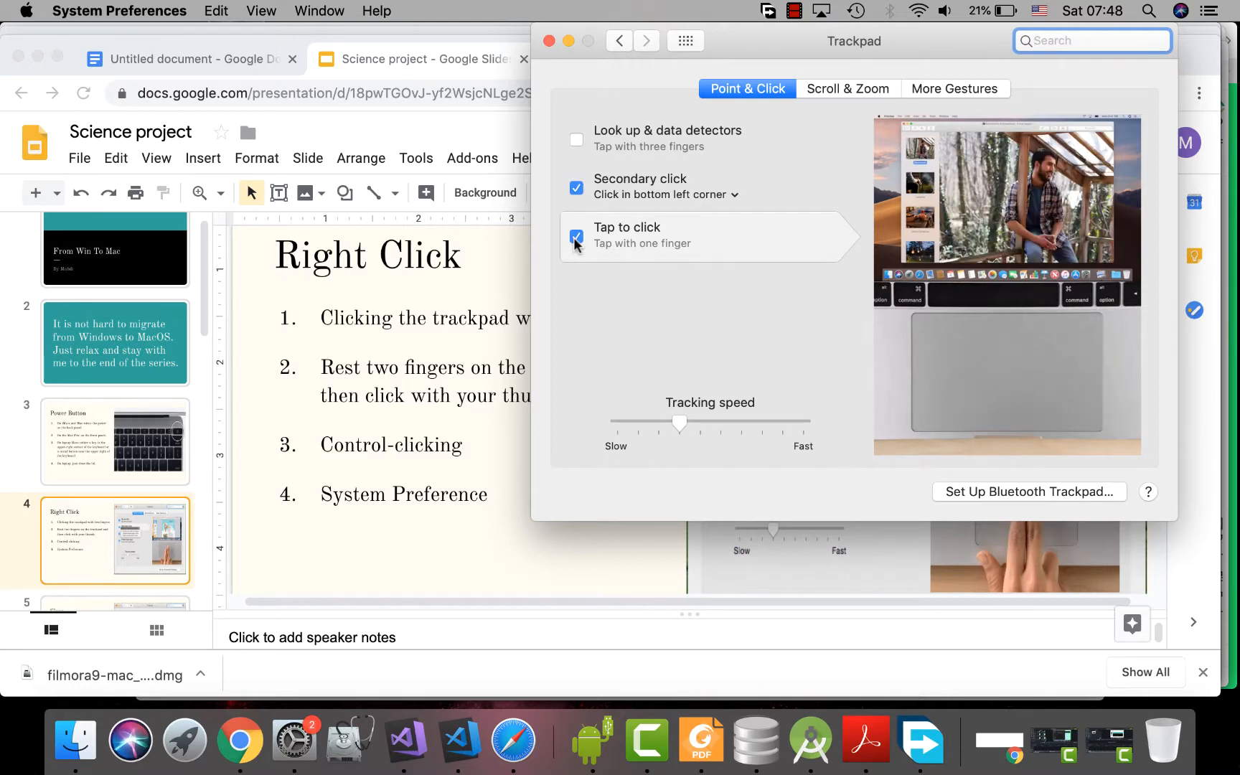
pyautogui.click(666, 195)
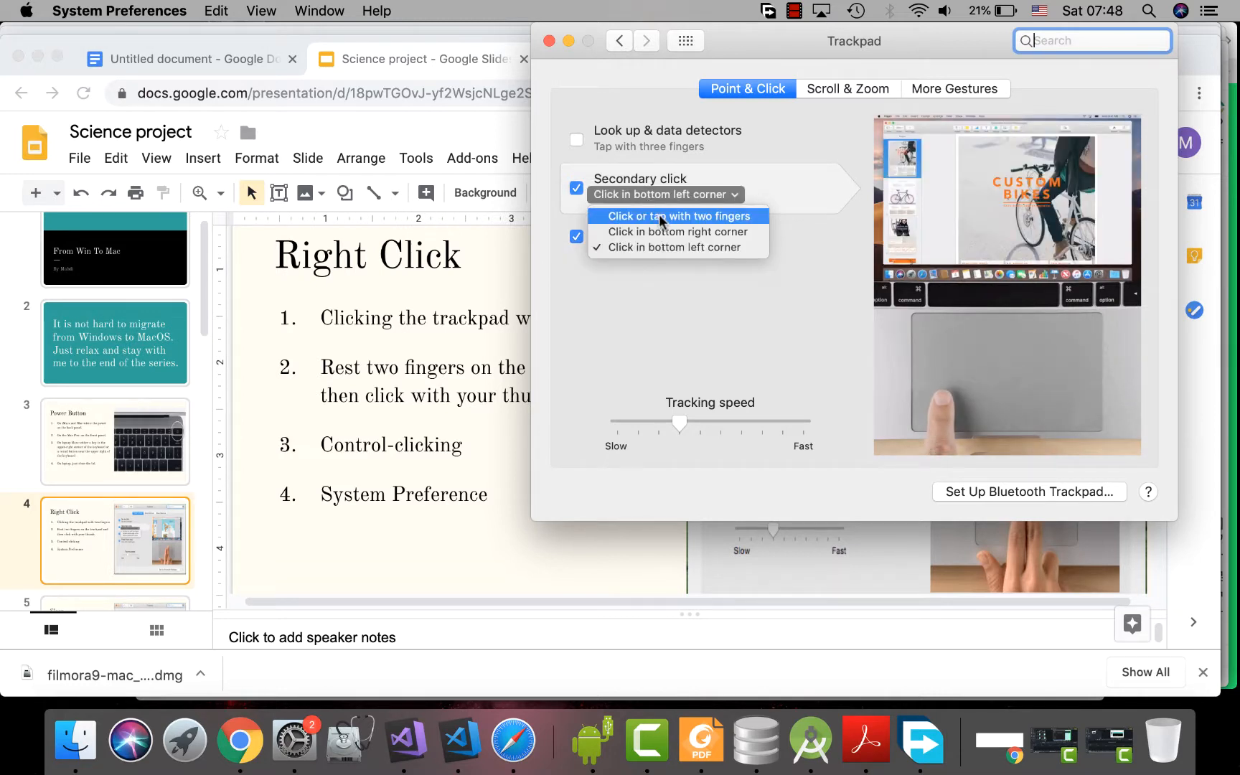
pyautogui.click(677, 216)
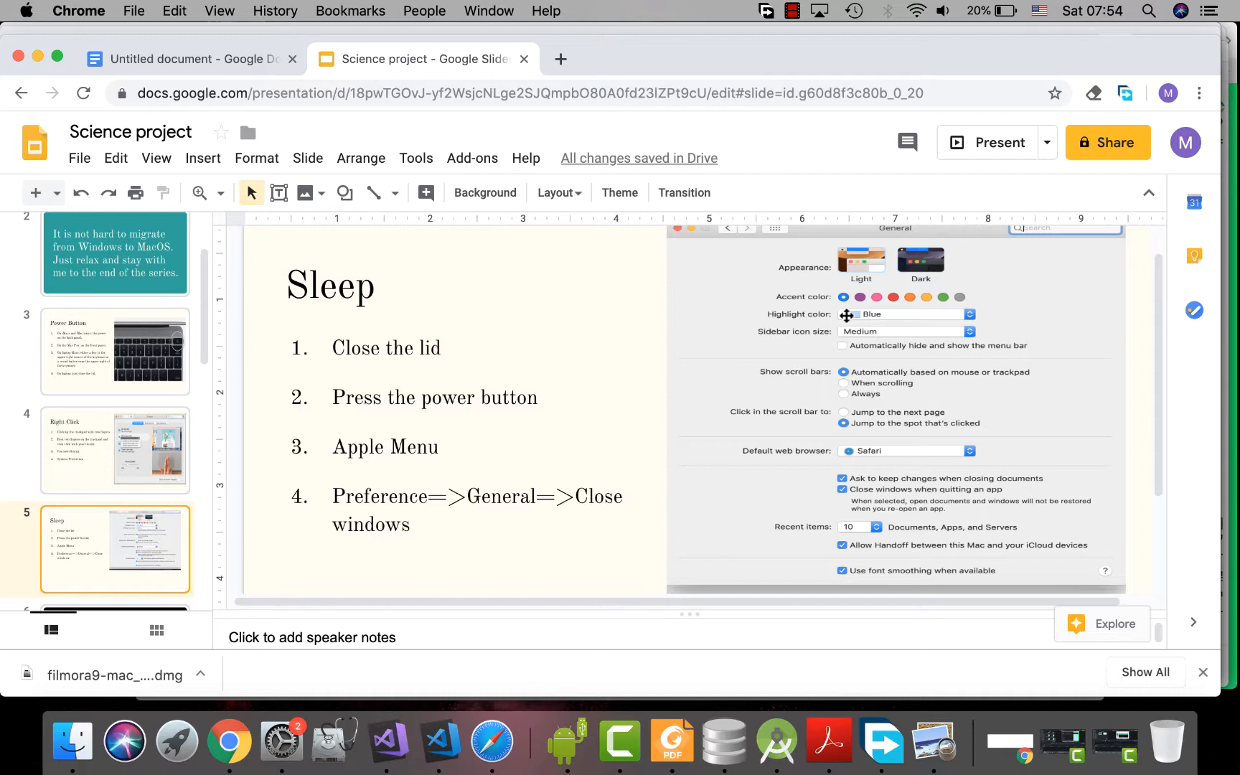
pyautogui.moveTo(489, 293)
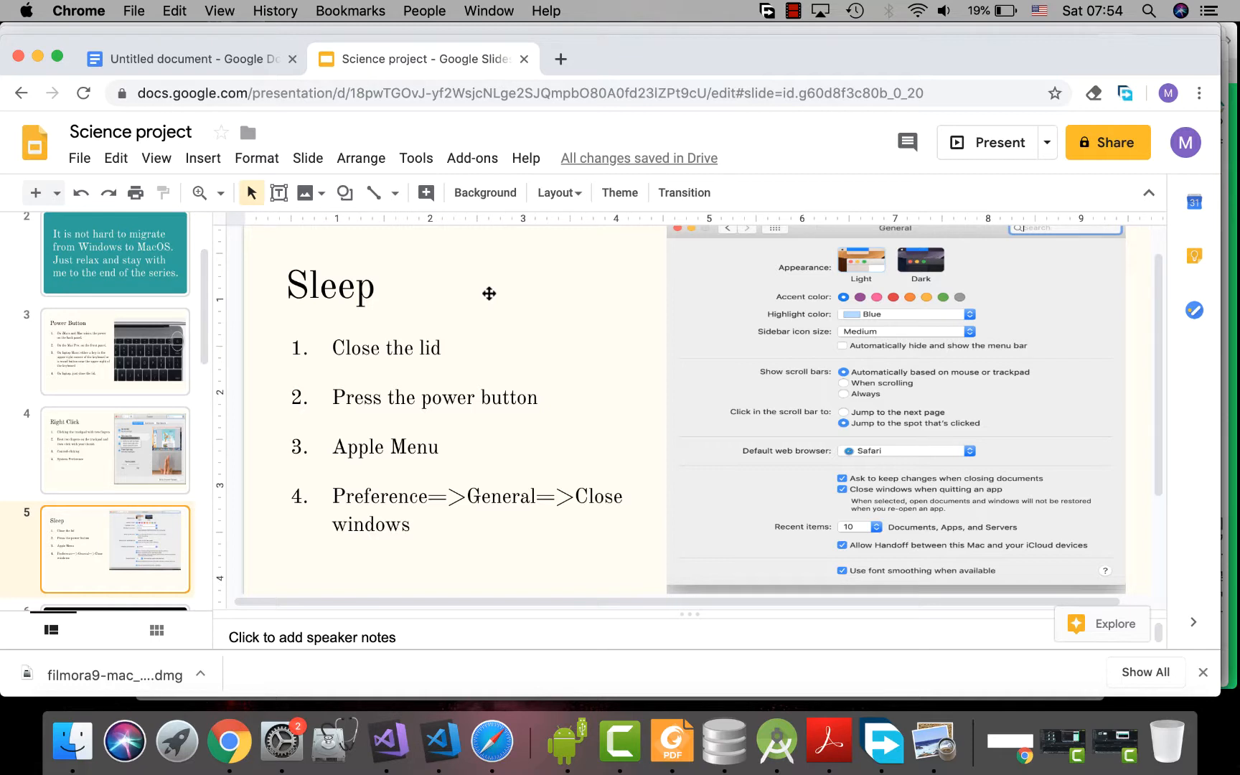
pyautogui.moveTo(316, 241)
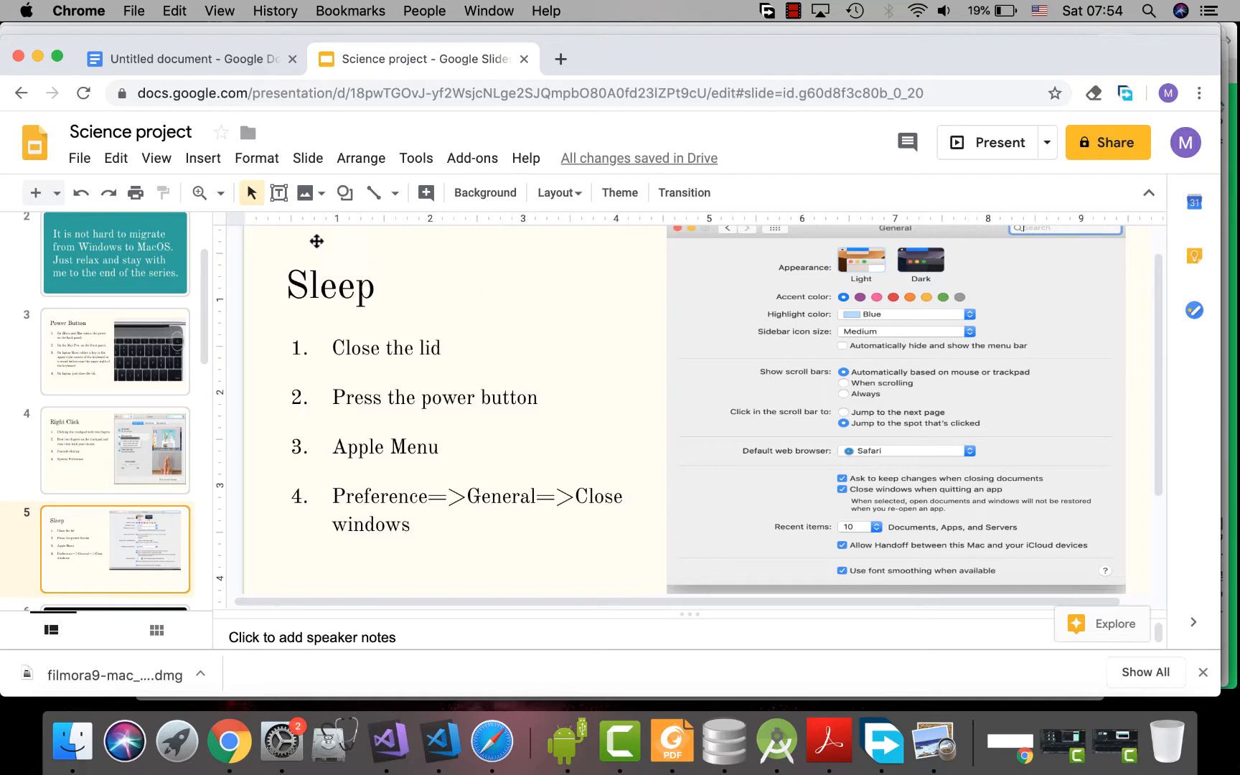
pyautogui.moveTo(272, 377)
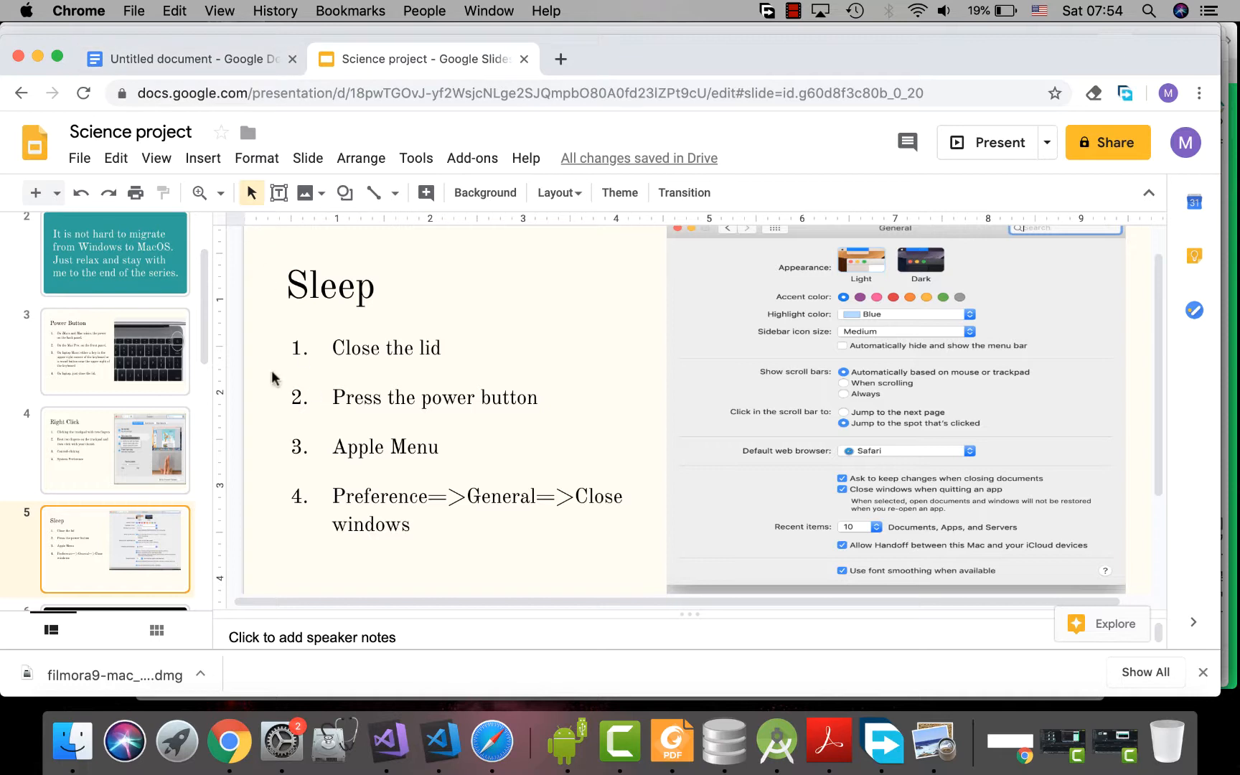
pyautogui.moveTo(14, 27)
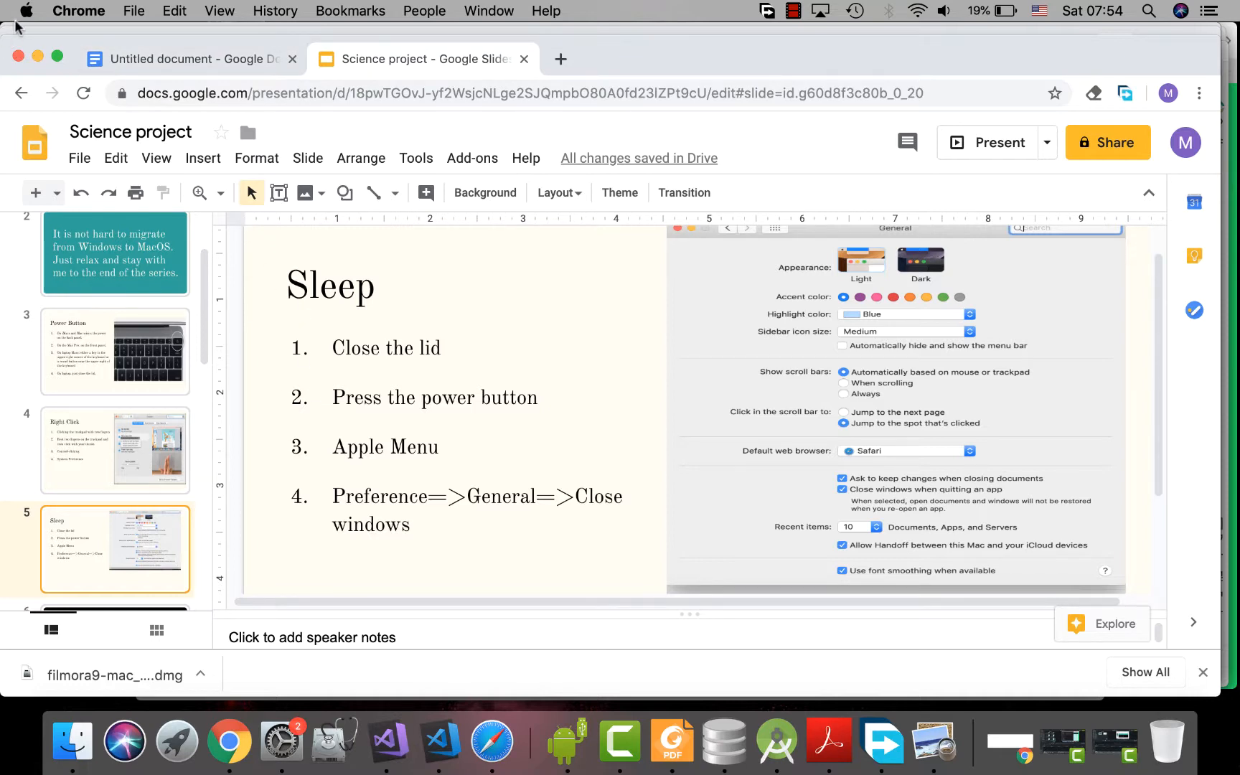
# Close System Preferences and show slide 5, Sleep, in the Google Slides editor
pyautogui.click(16, 10)
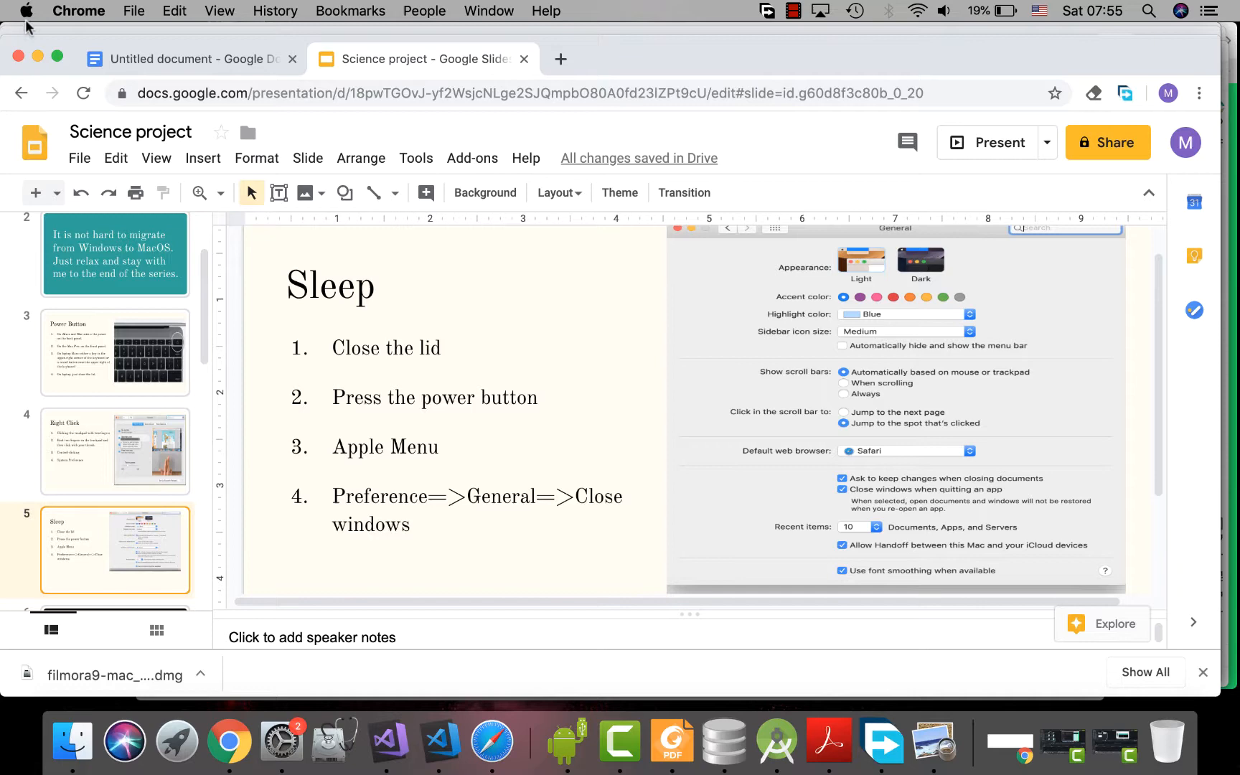
pyautogui.click(26, 10)
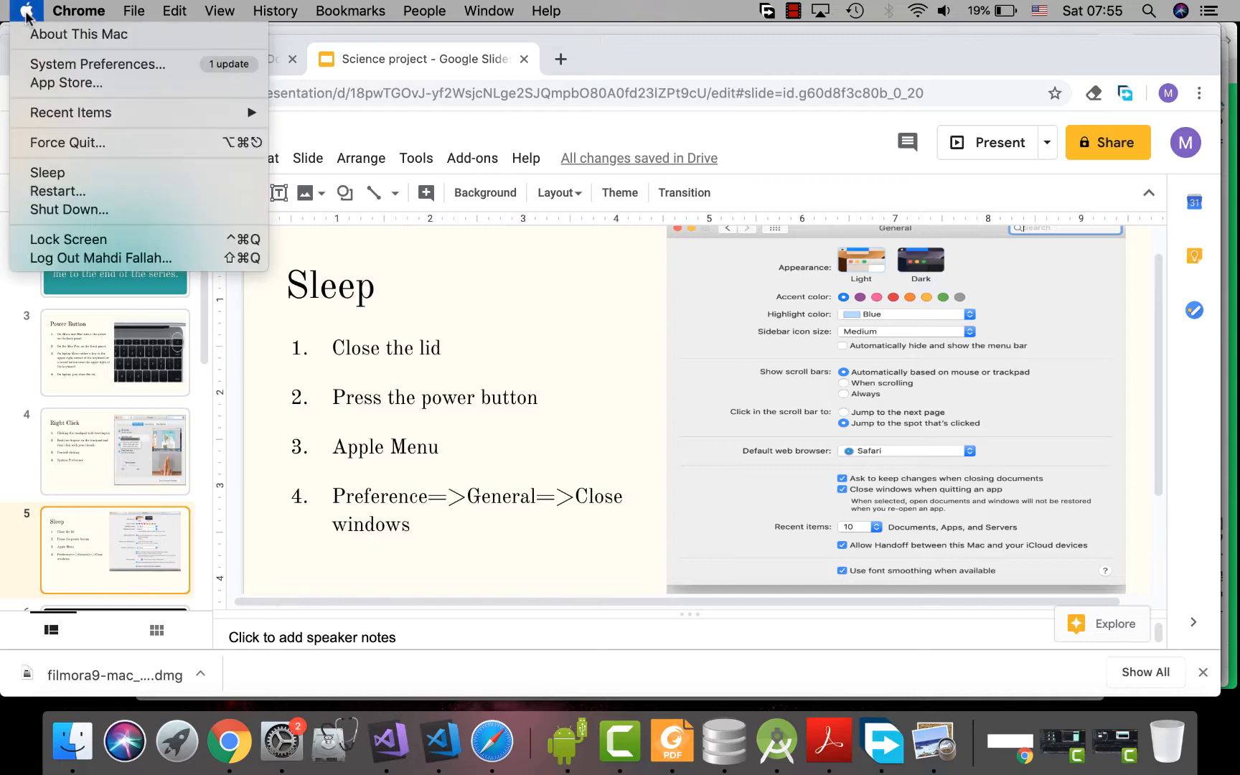
pyautogui.moveTo(72, 111)
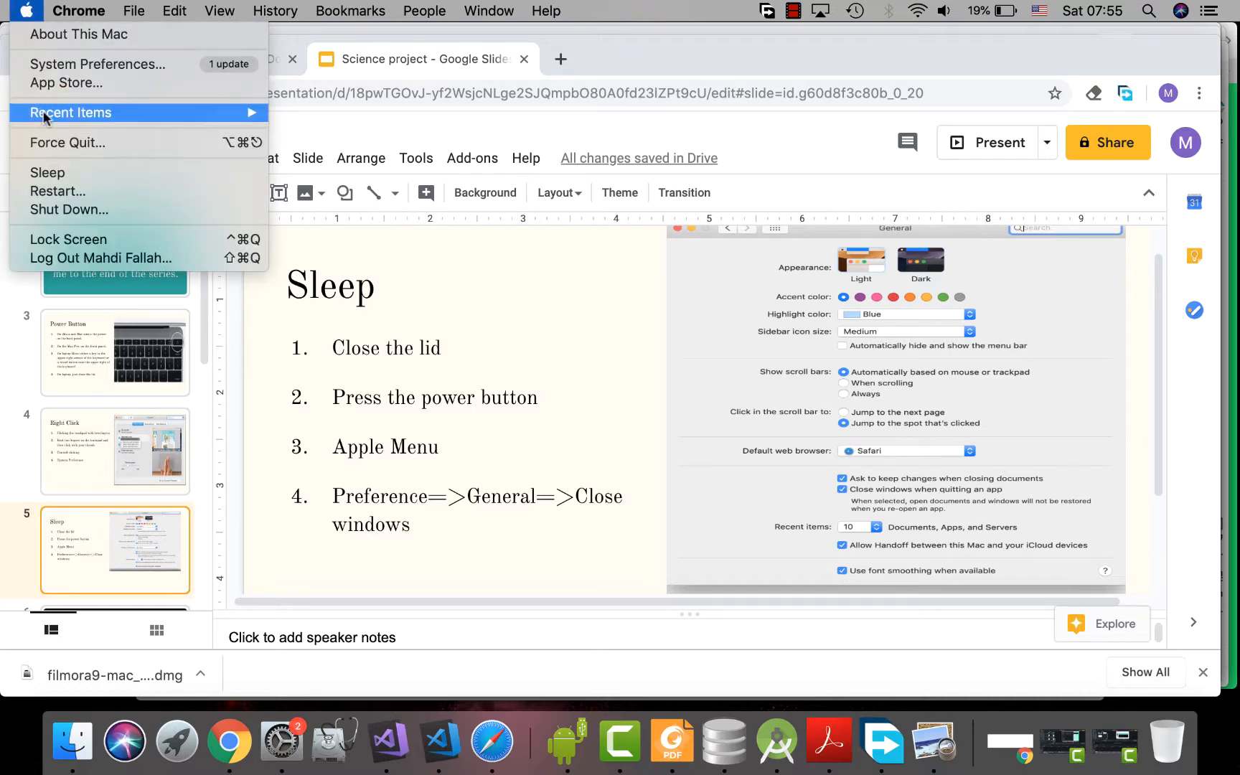
pyautogui.moveTo(57, 191)
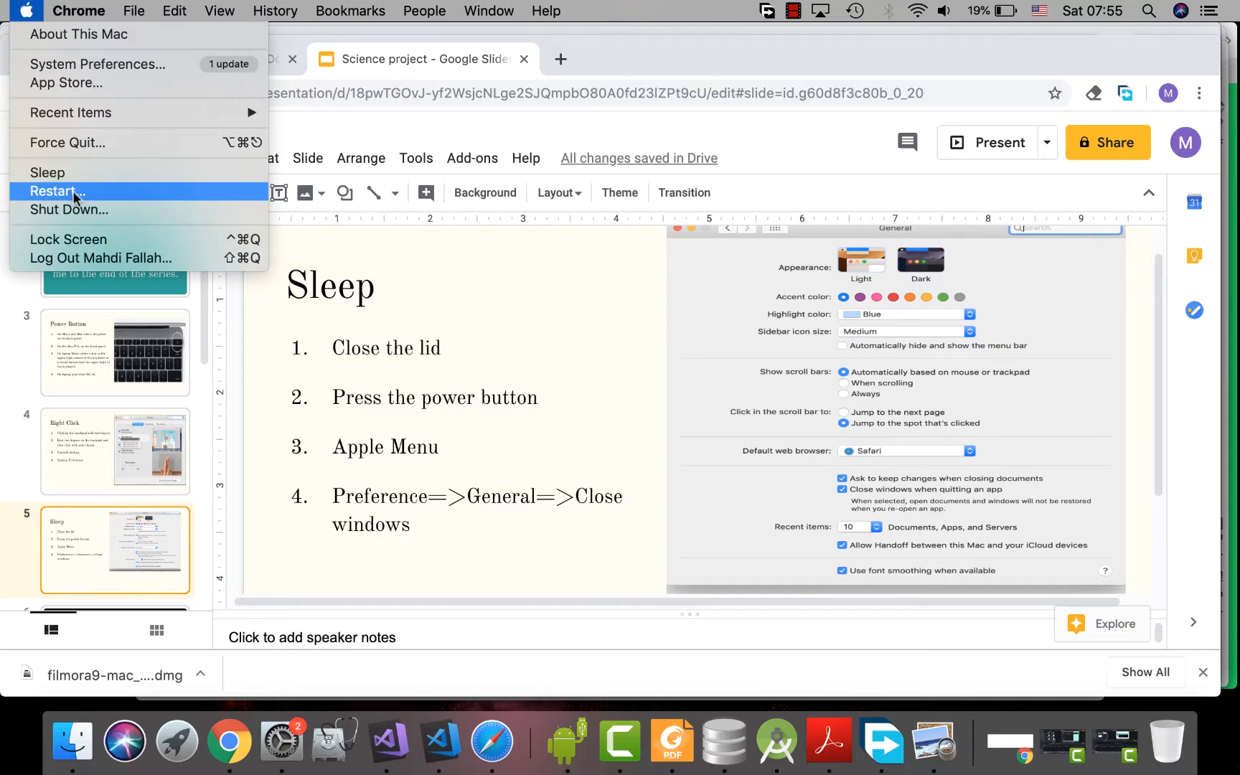
pyautogui.click(57, 191)
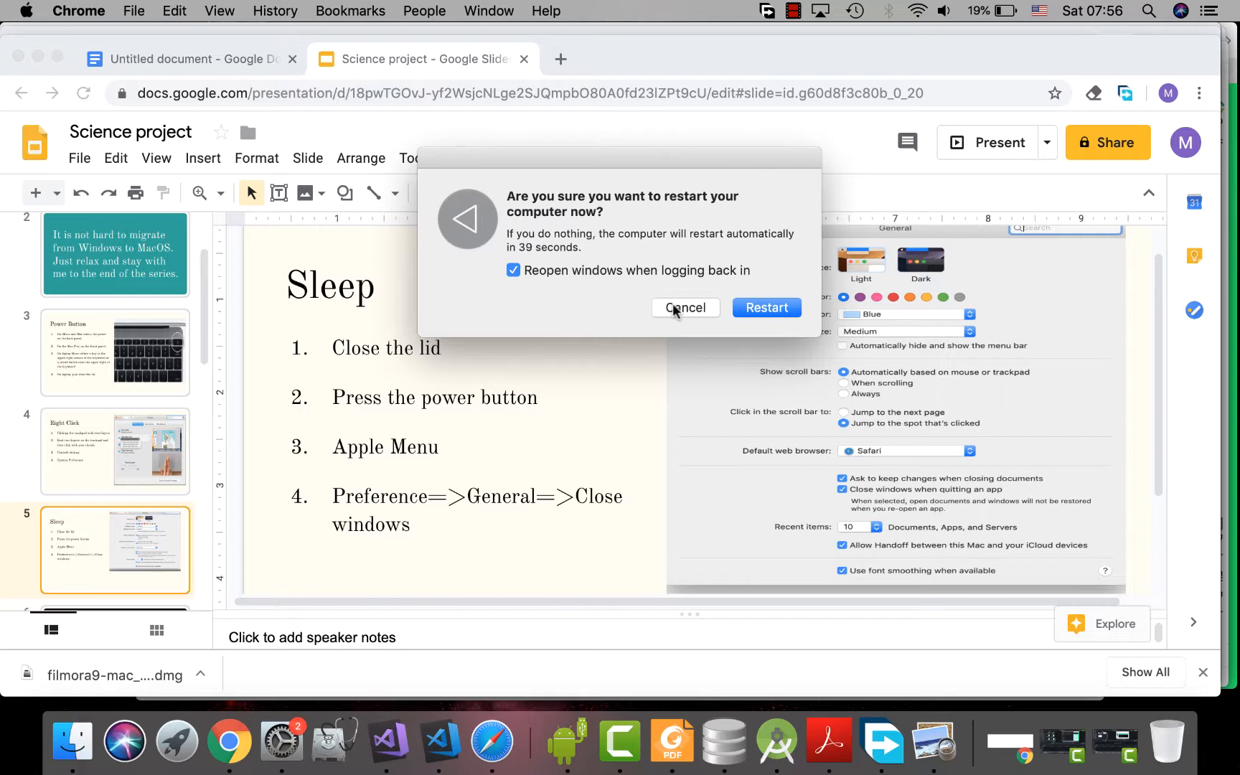
pyautogui.click(685, 307)
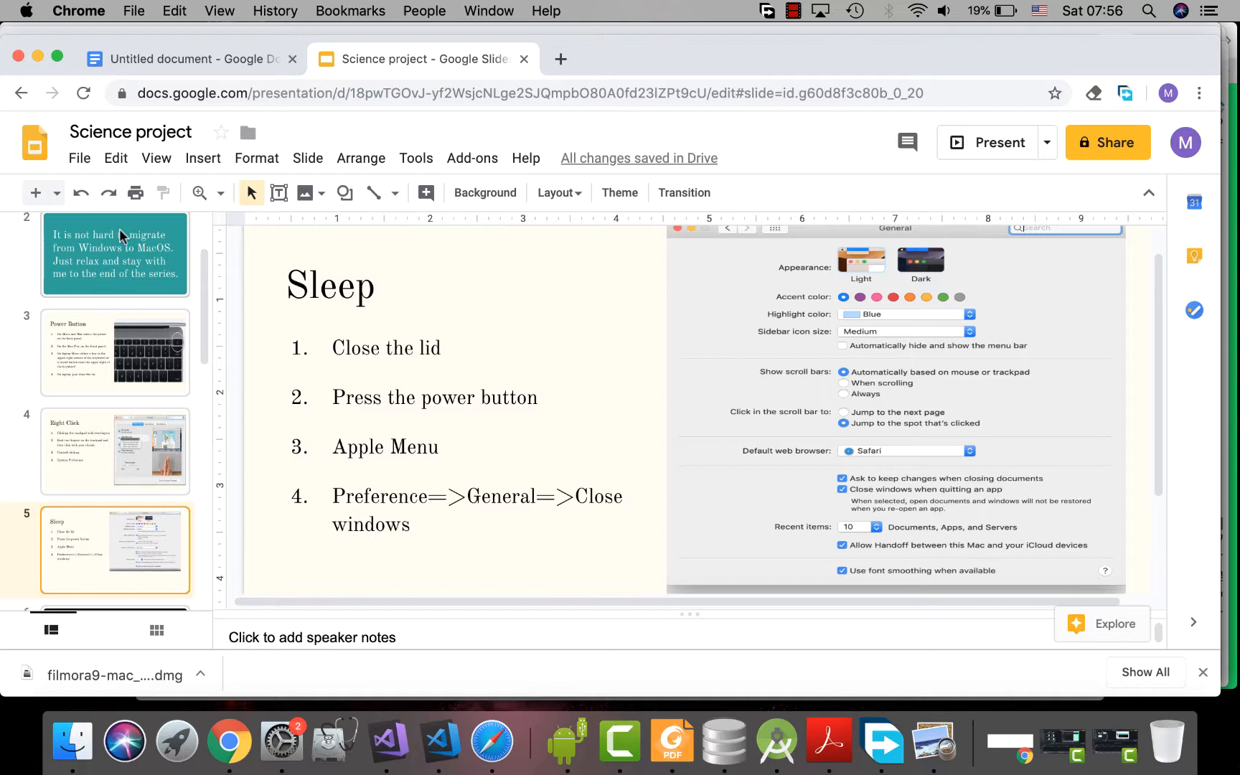
# Reopen System Preferences, return to all categories and open the General pane
pyautogui.click(25, 10)
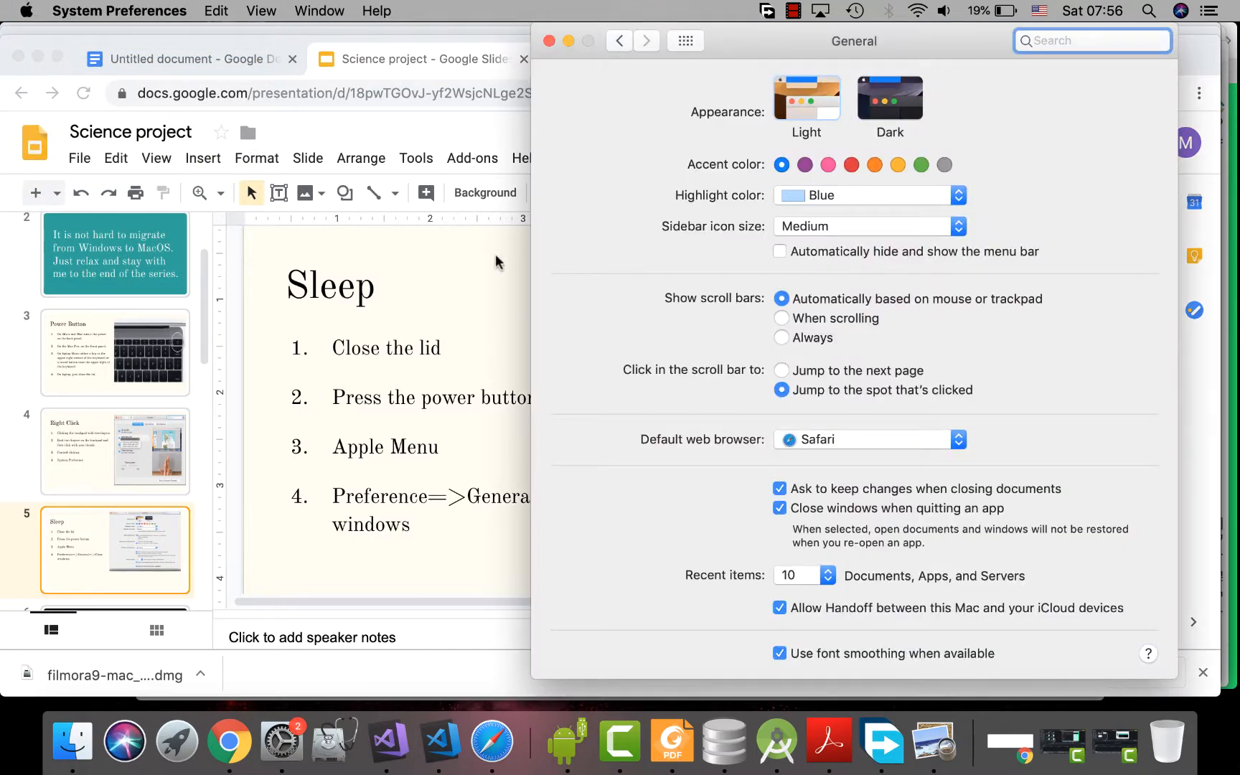
pyautogui.click(620, 41)
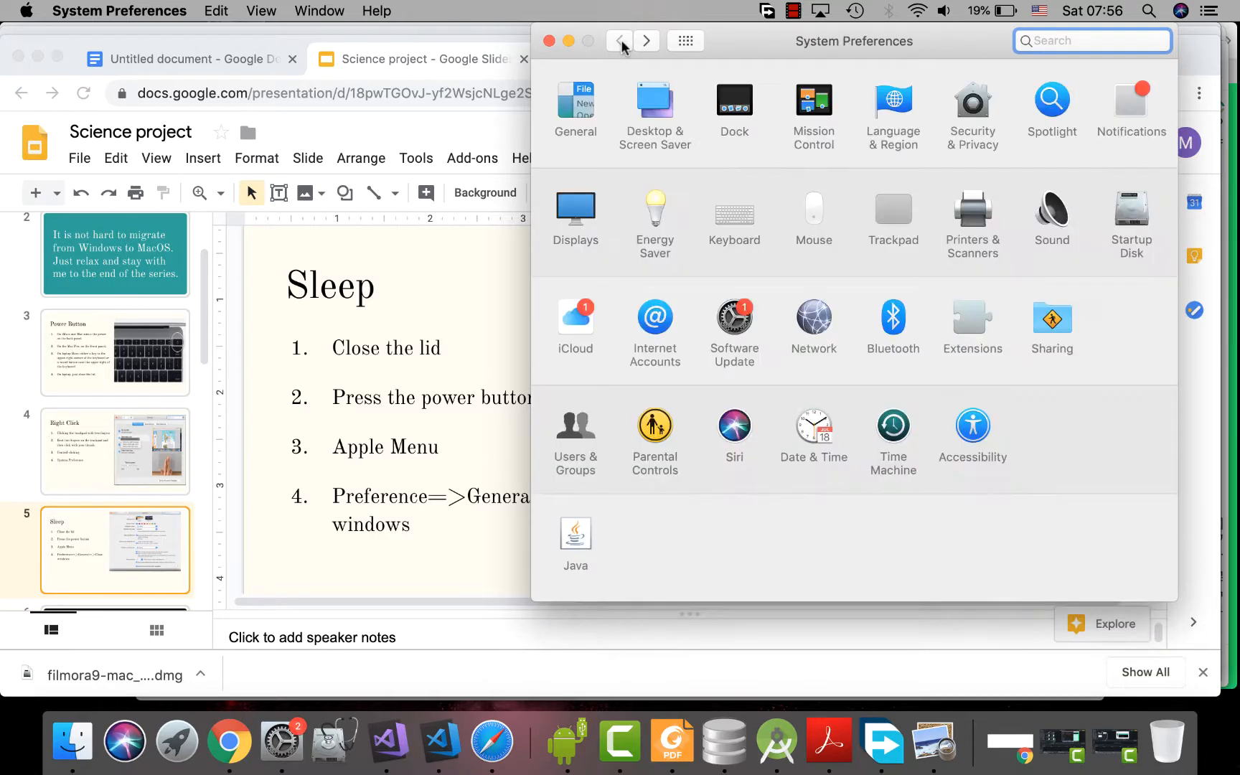
pyautogui.click(575, 103)
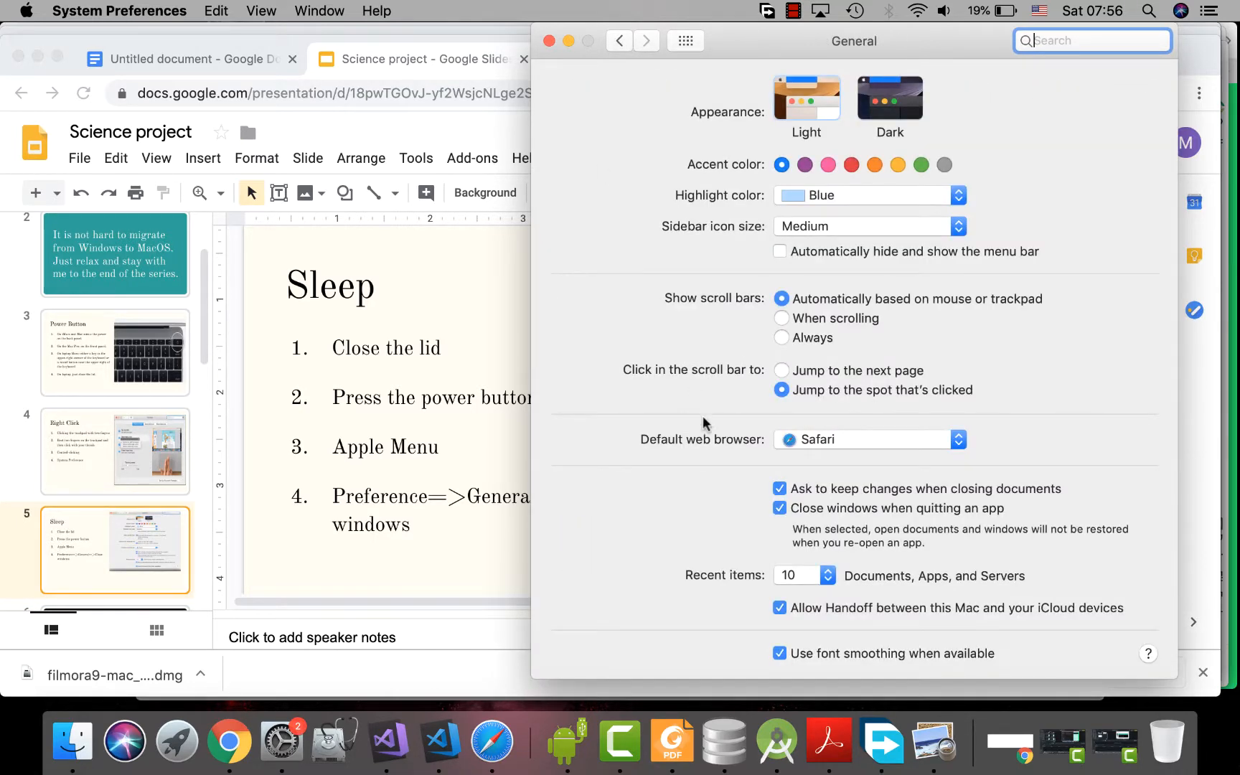
pyautogui.moveTo(822, 530)
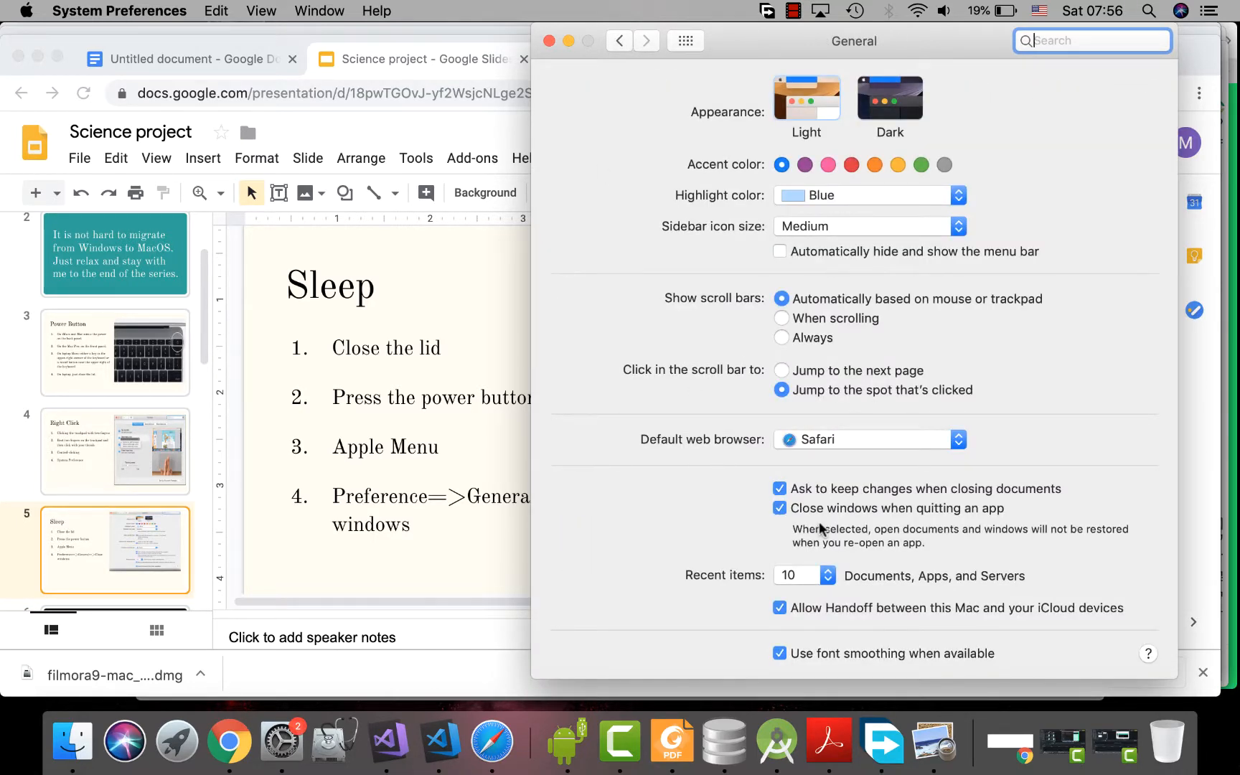